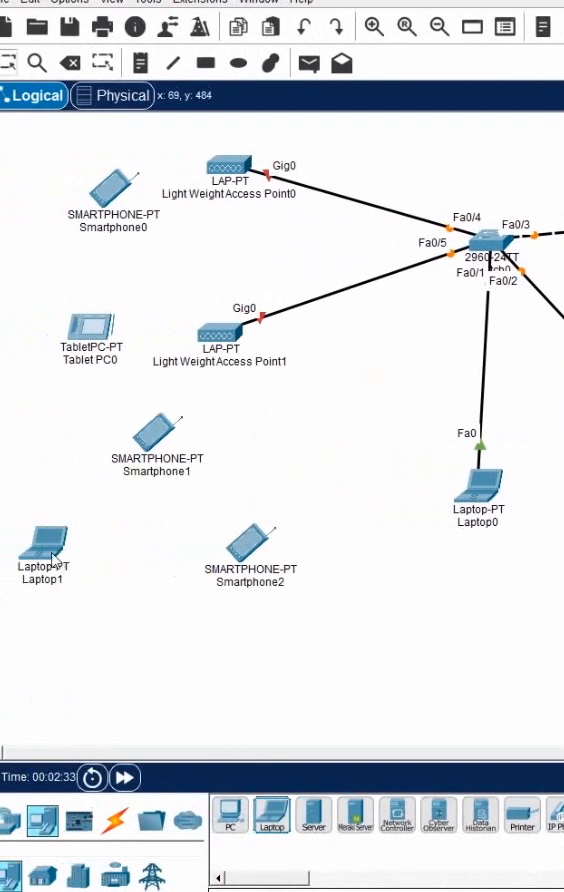
# Add wireless devices (LAP-PT access points, smartphones, tablet, laptops) around the 2960 switch
pyautogui.doubleClick(42, 544)
pyautogui.write('192.168.')
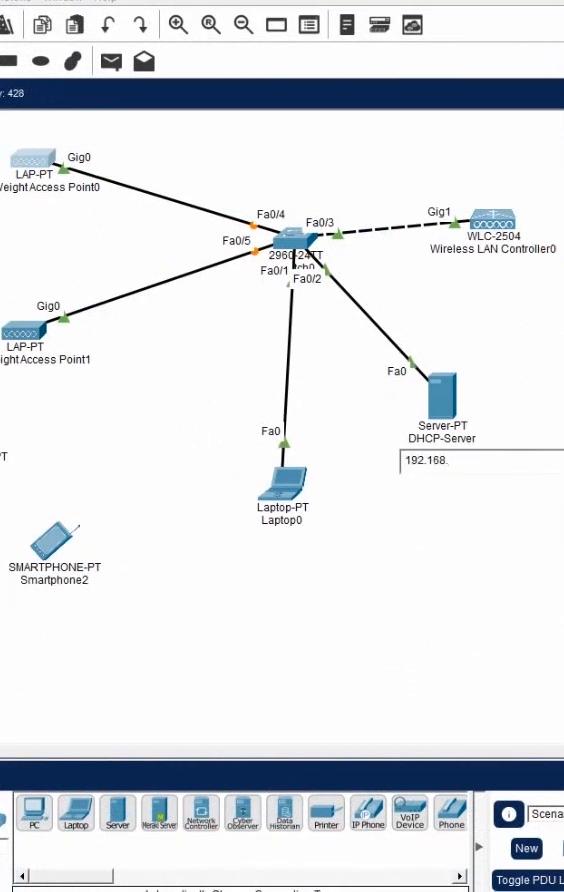
# Begin the DHCP-Server note with the leading '1' of 192.168.1.3
pyautogui.write('1.3')
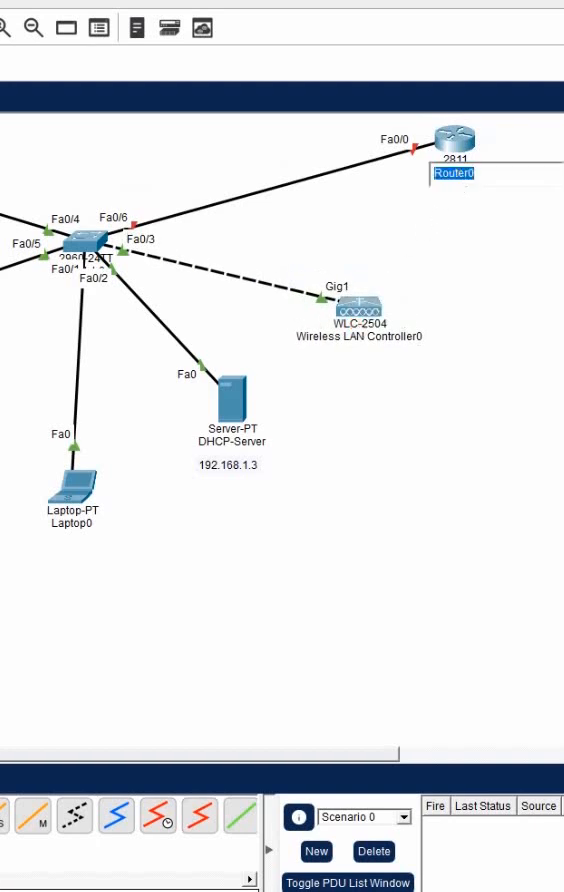
# Rename the 2811 router connected to the switch to 'Gateway'
pyautogui.write('Gateway')
pyautogui.write('2')
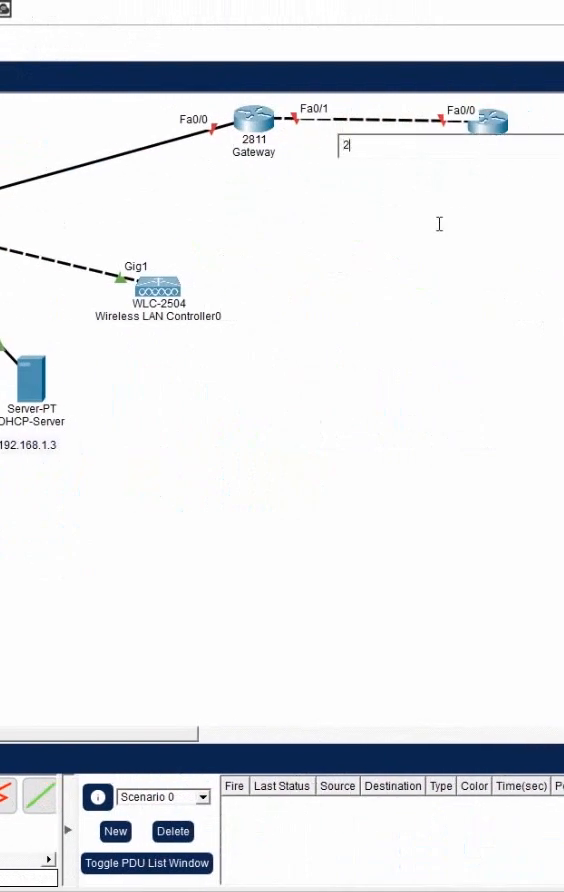
# Finish the note above the Gateway link so it reads 200.1.1.1
pyautogui.write('00.1.1.1')
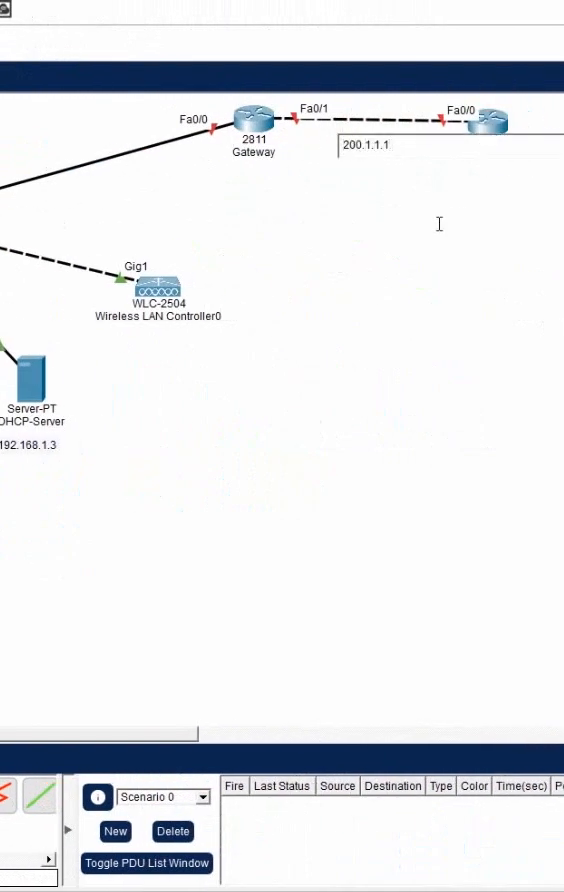